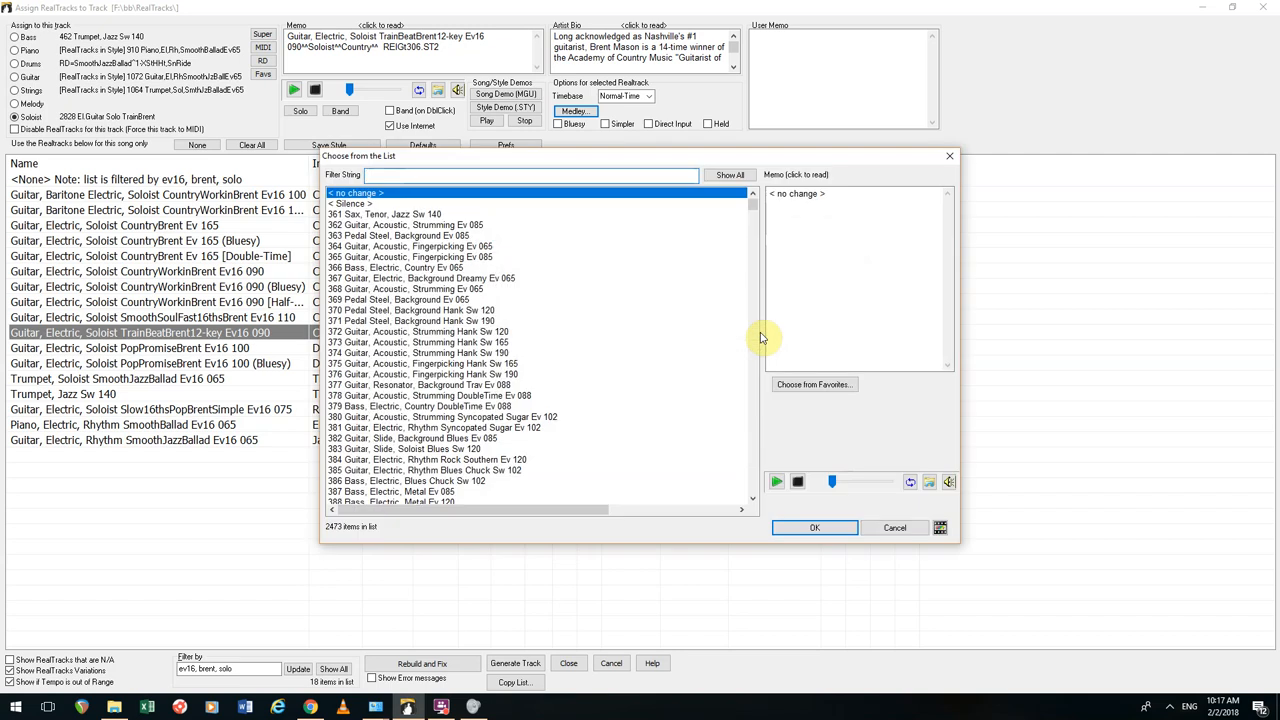
Step: Browse the list of guitar RealTracks for the Guitar track
left_click(814, 528)
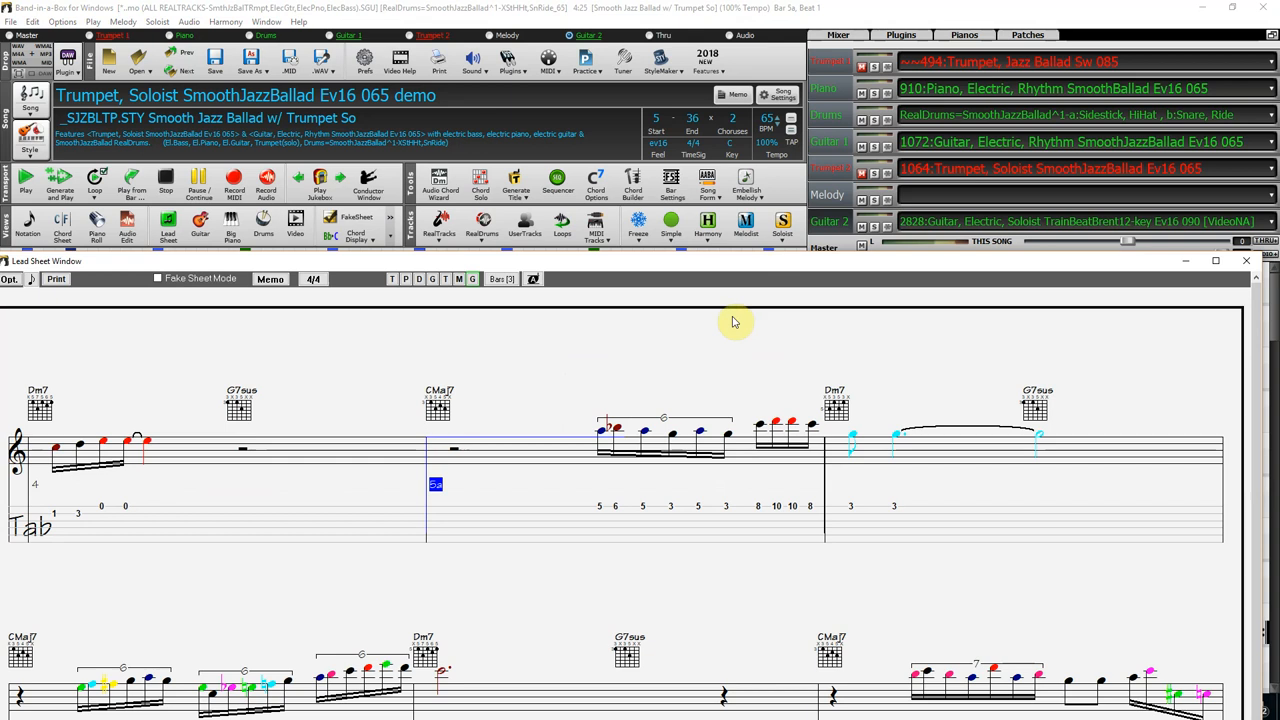